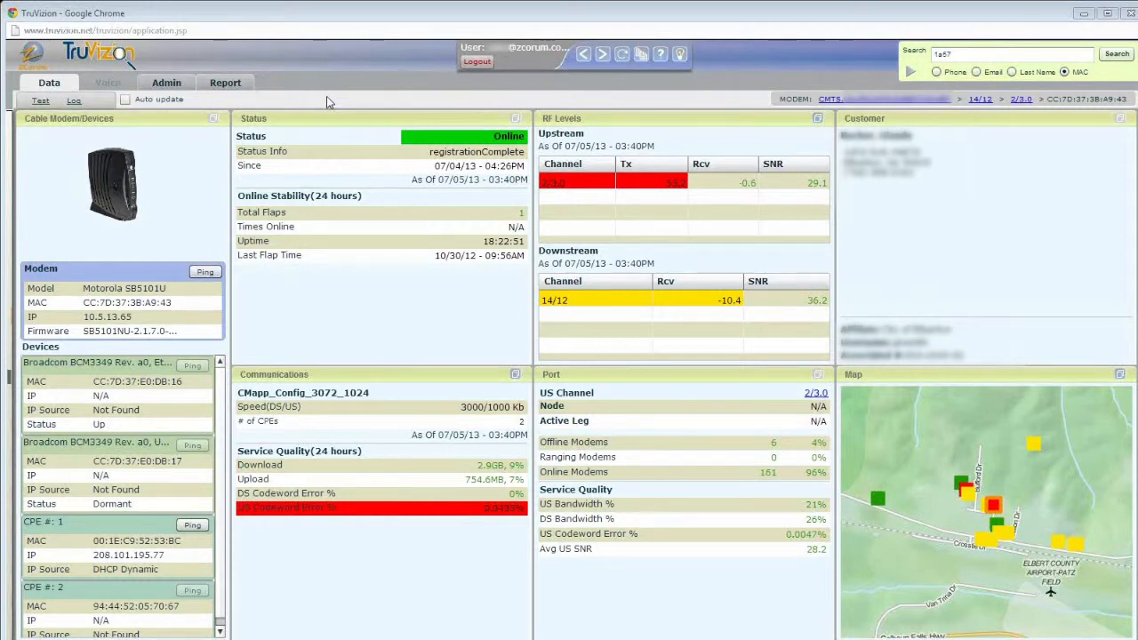
{"action": "mouse_move", "coordinate": [132, 192]}
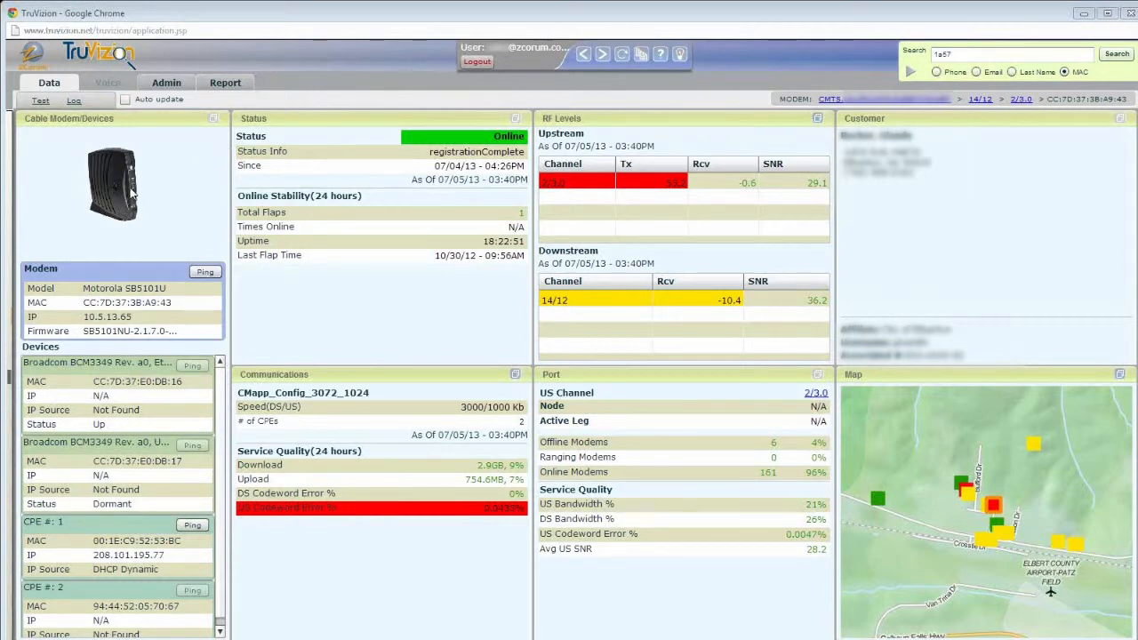
{"action": "mouse_move", "coordinate": [128, 331]}
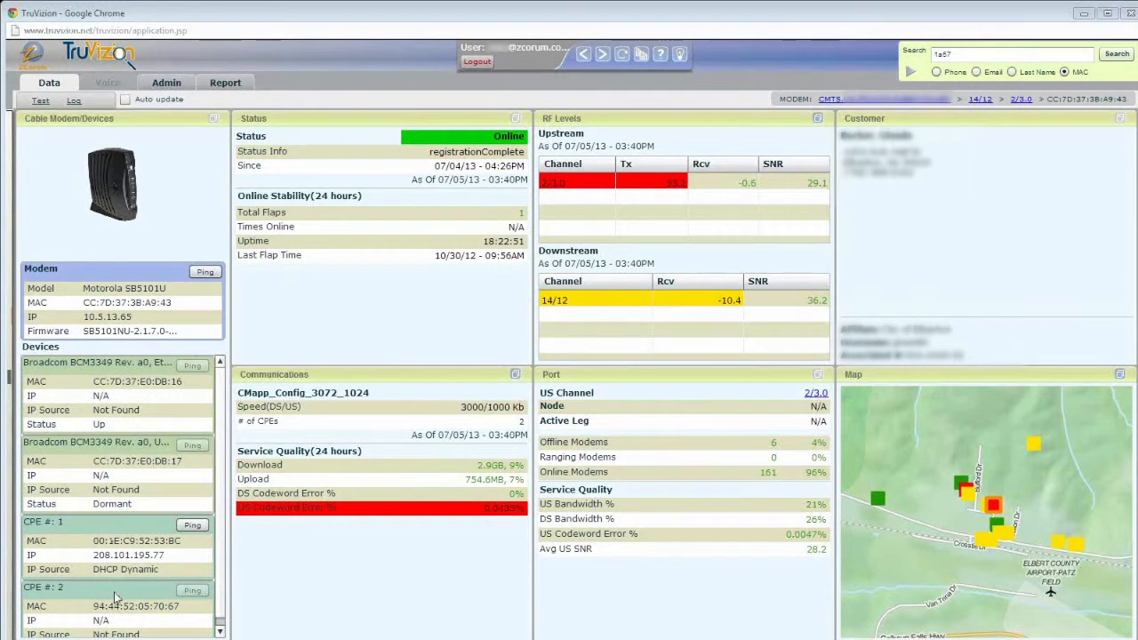
{"action": "mouse_move", "coordinate": [489, 146]}
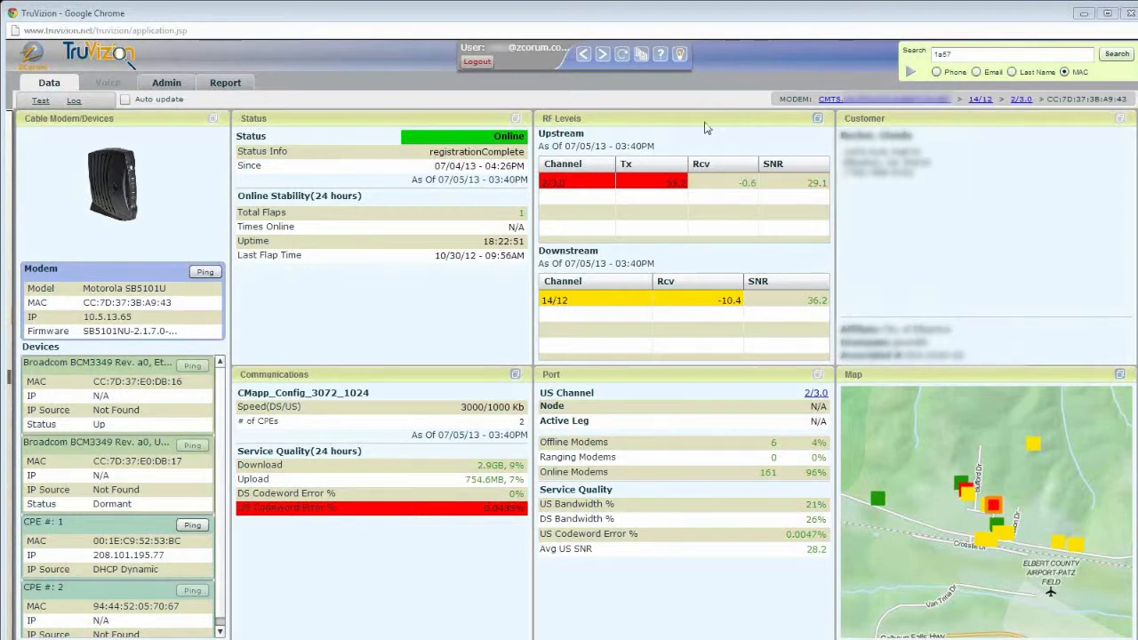
{"action": "mouse_move", "coordinate": [719, 128]}
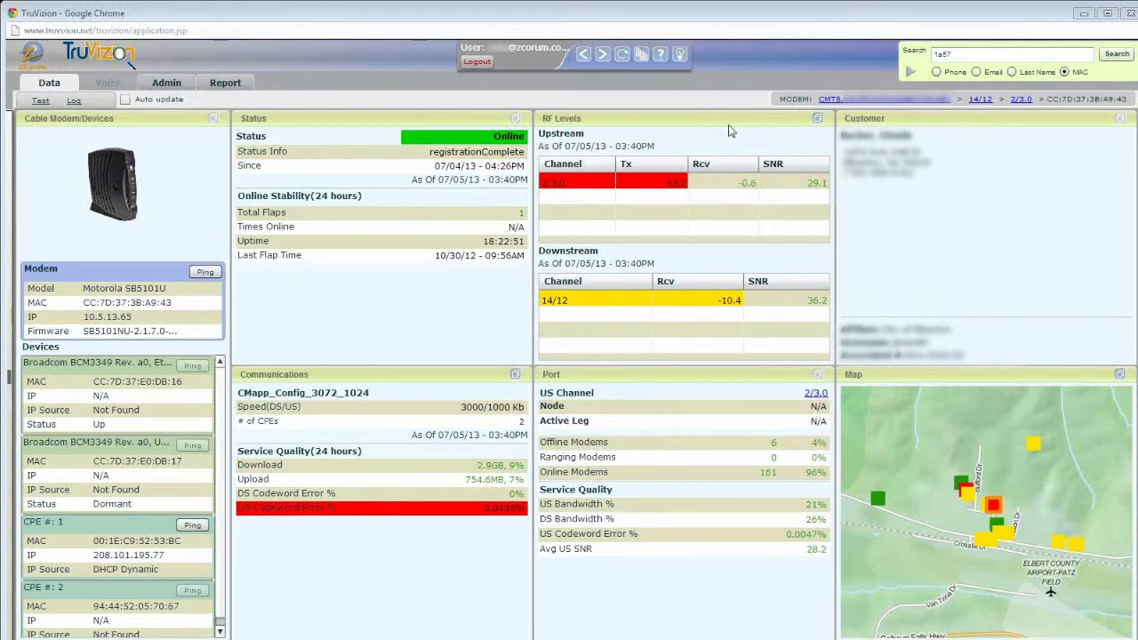
{"action": "mouse_move", "coordinate": [709, 380]}
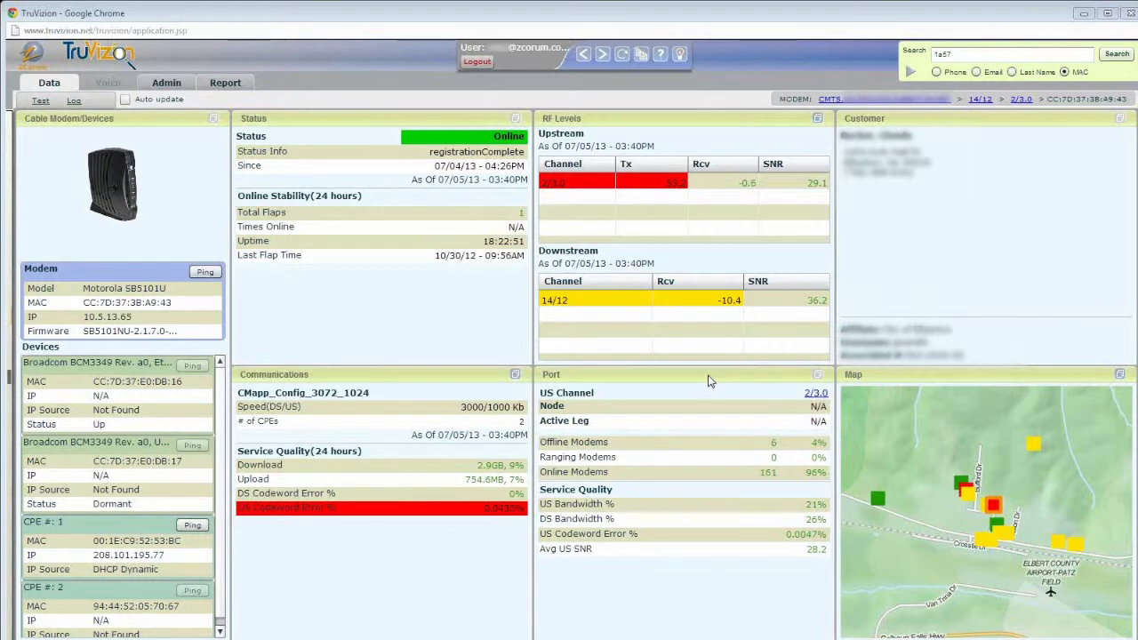
{"action": "mouse_move", "coordinate": [757, 446]}
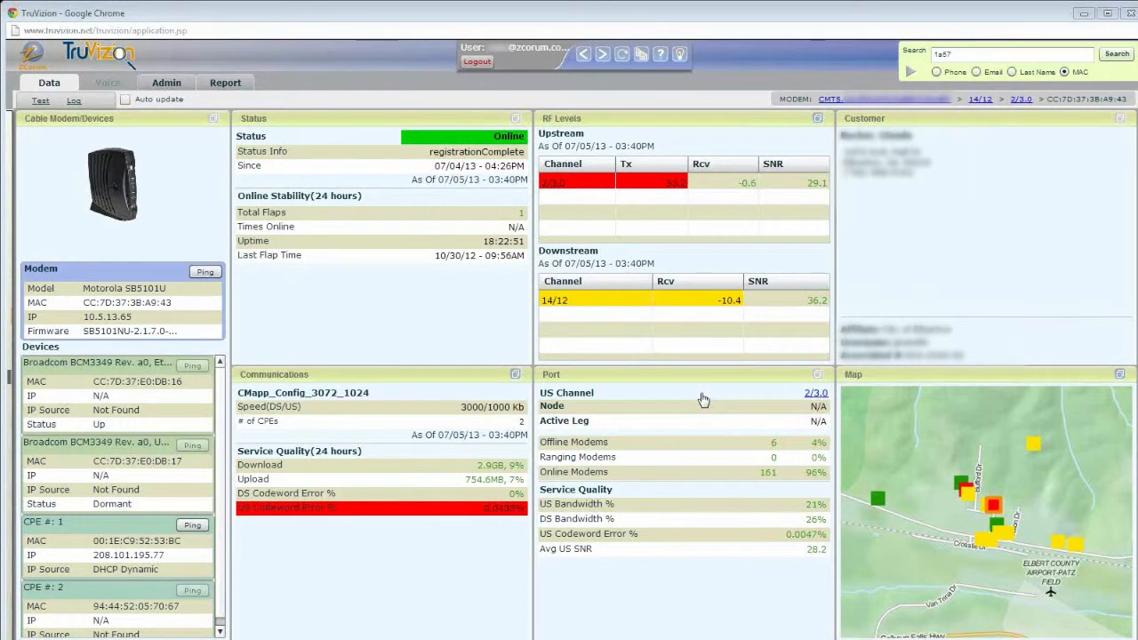
{"action": "mouse_move", "coordinate": [703, 398]}
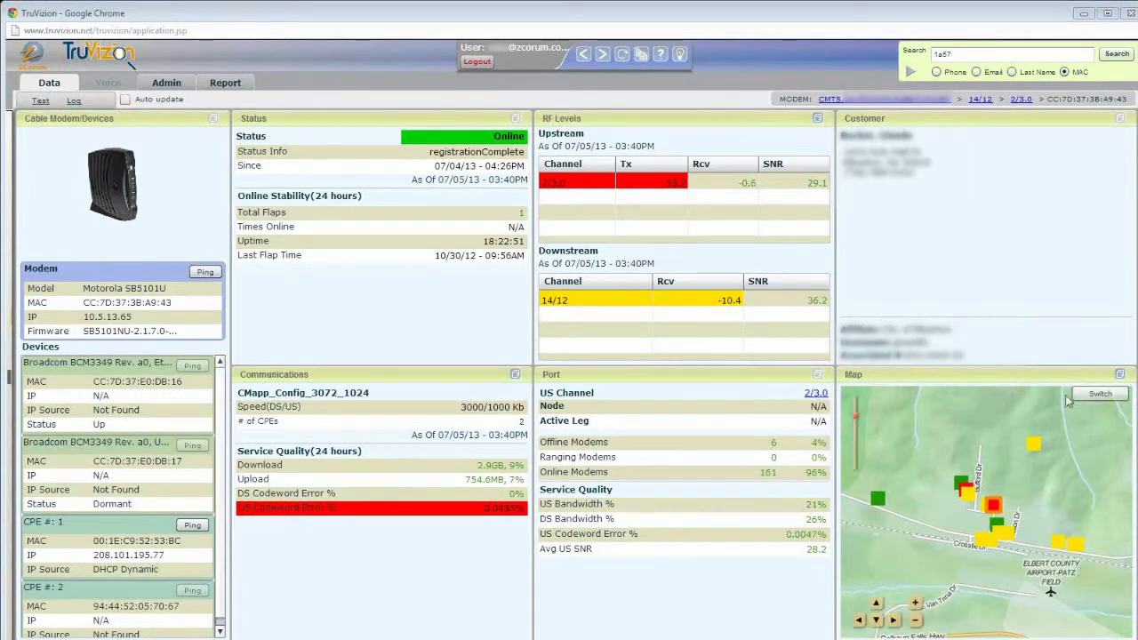
{"action": "mouse_move", "coordinate": [1087, 423]}
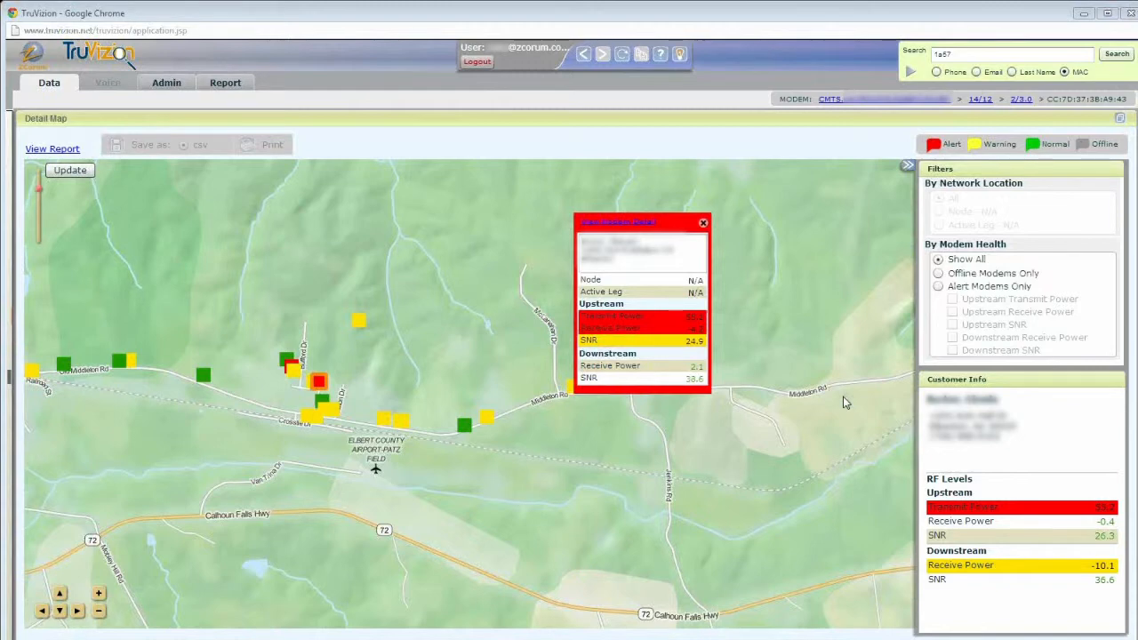
{"action": "mouse_move", "coordinate": [827, 235]}
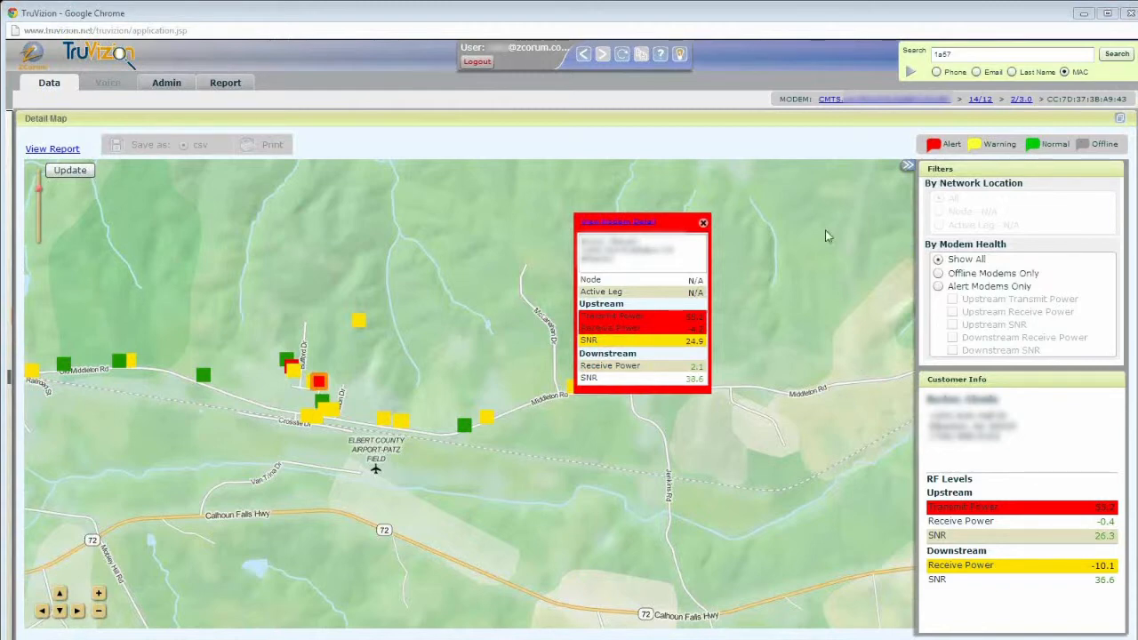
{"action": "mouse_move", "coordinate": [768, 227]}
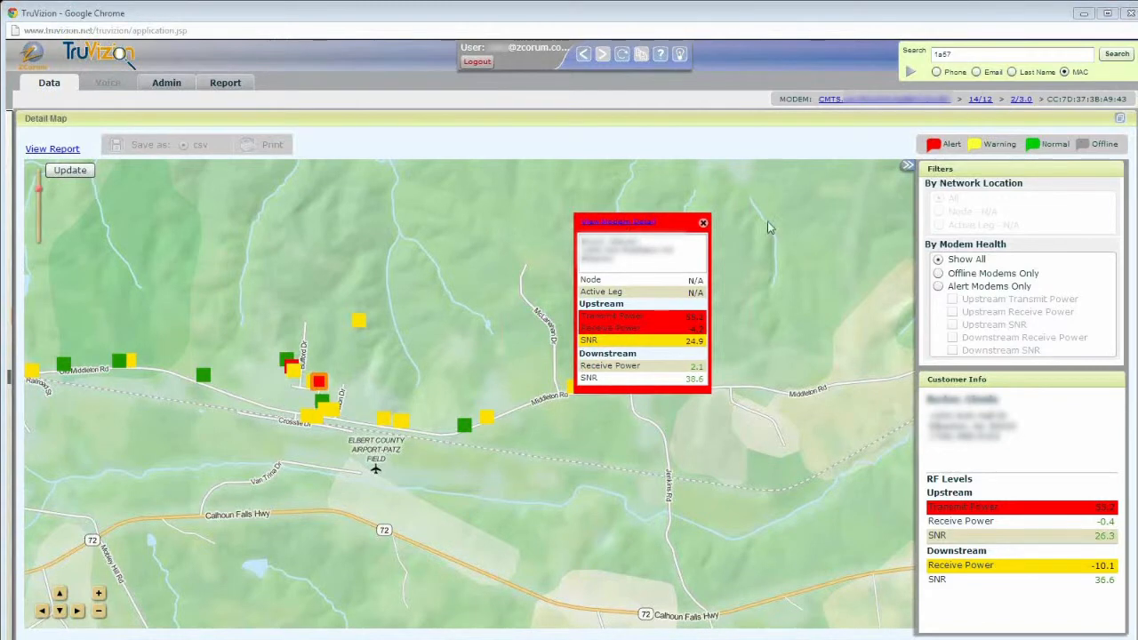
{"action": "mouse_move", "coordinate": [697, 232]}
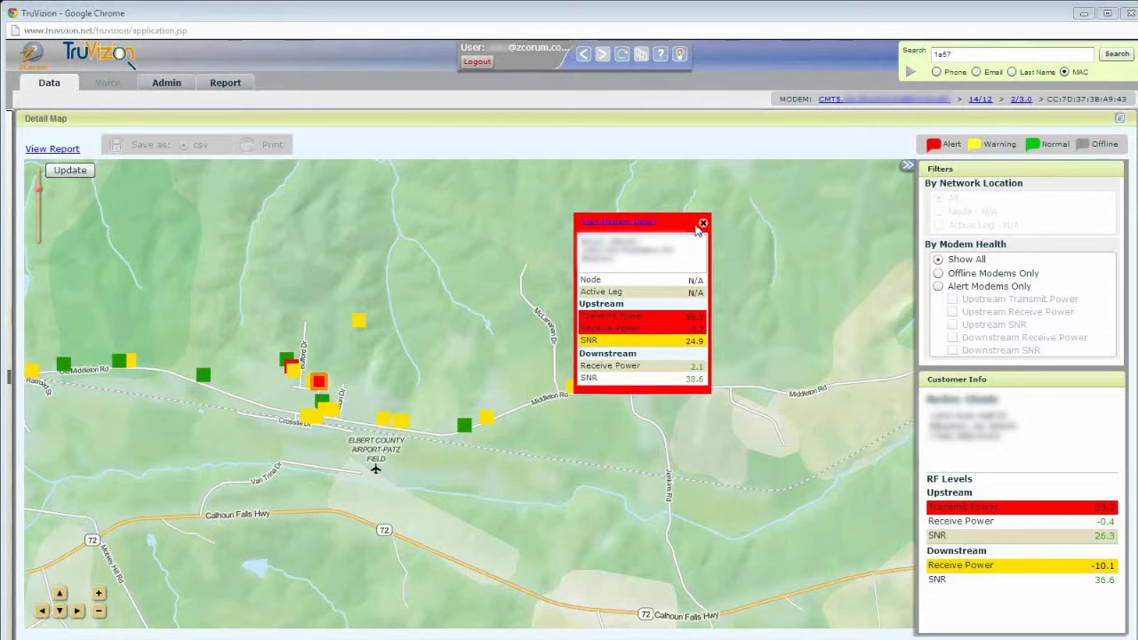
Close the modem's RF-level alert popup to leave the detail map unobstructed.
{"action": "left_click", "coordinate": [702, 222]}
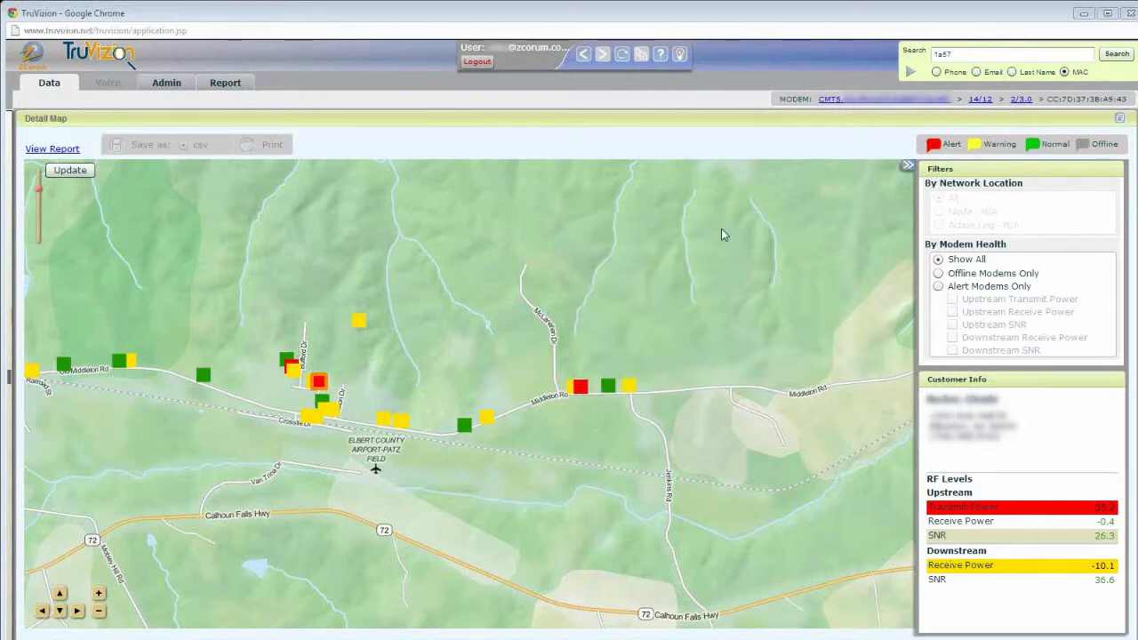
{"action": "mouse_move", "coordinate": [915, 276]}
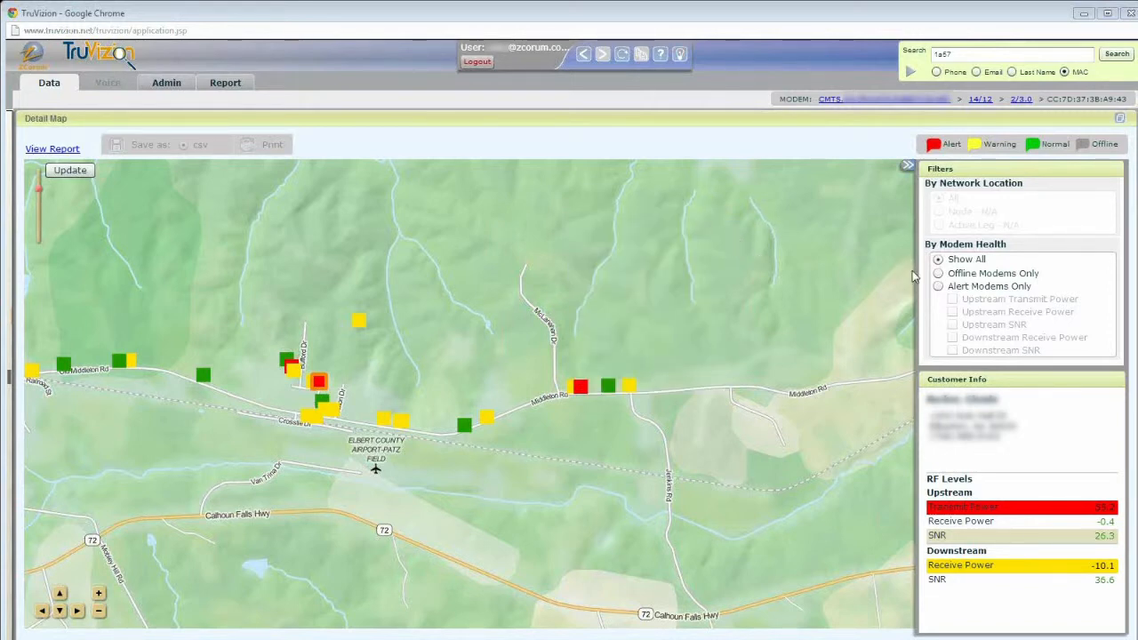
Filter the detail map to Alert Modems Only.
{"action": "left_click", "coordinate": [938, 273]}
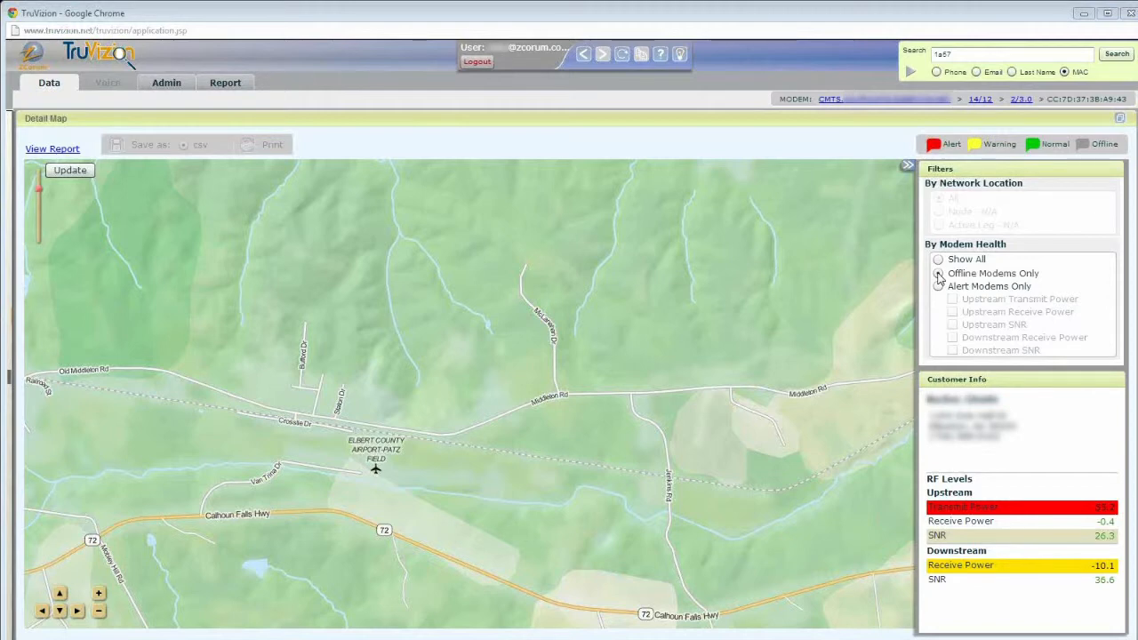
{"action": "left_click", "coordinate": [939, 285]}
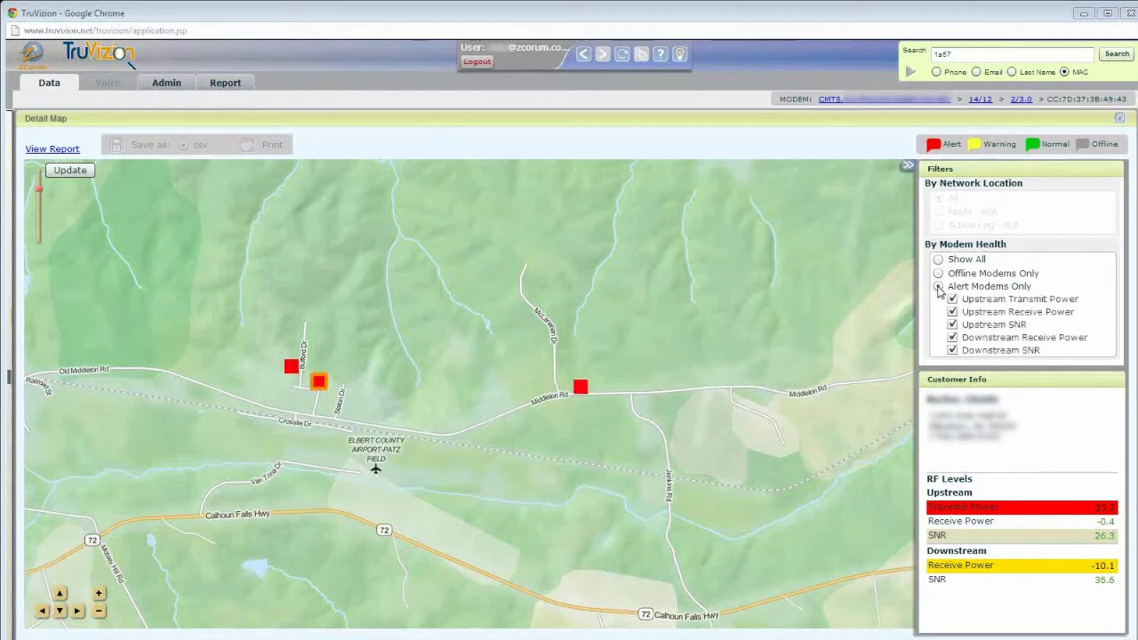
{"action": "left_click", "coordinate": [938, 284]}
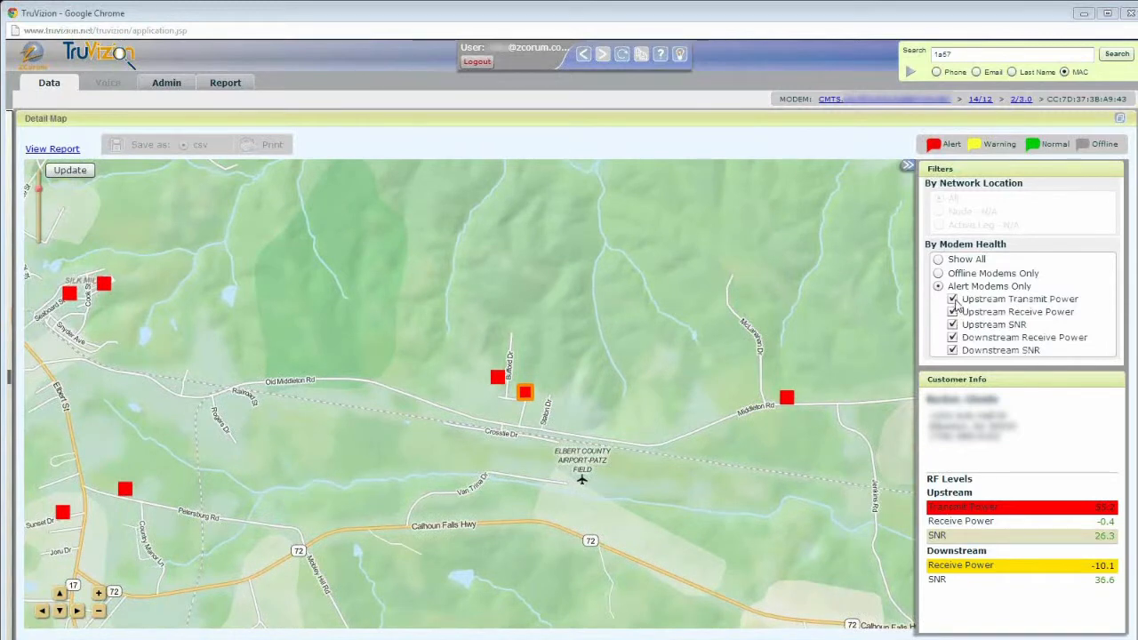
Toggle the Upstream Transmit Power error-type filter off and on, then return to the modem dashboard.
{"action": "left_click", "coordinate": [953, 298]}
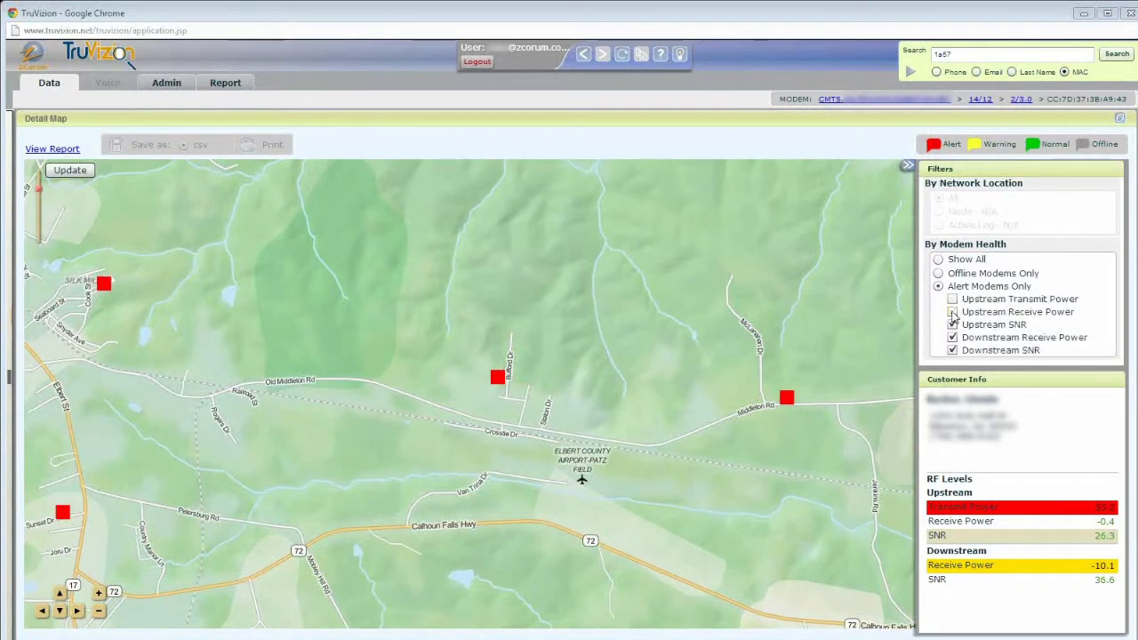
{"action": "left_click", "coordinate": [953, 323]}
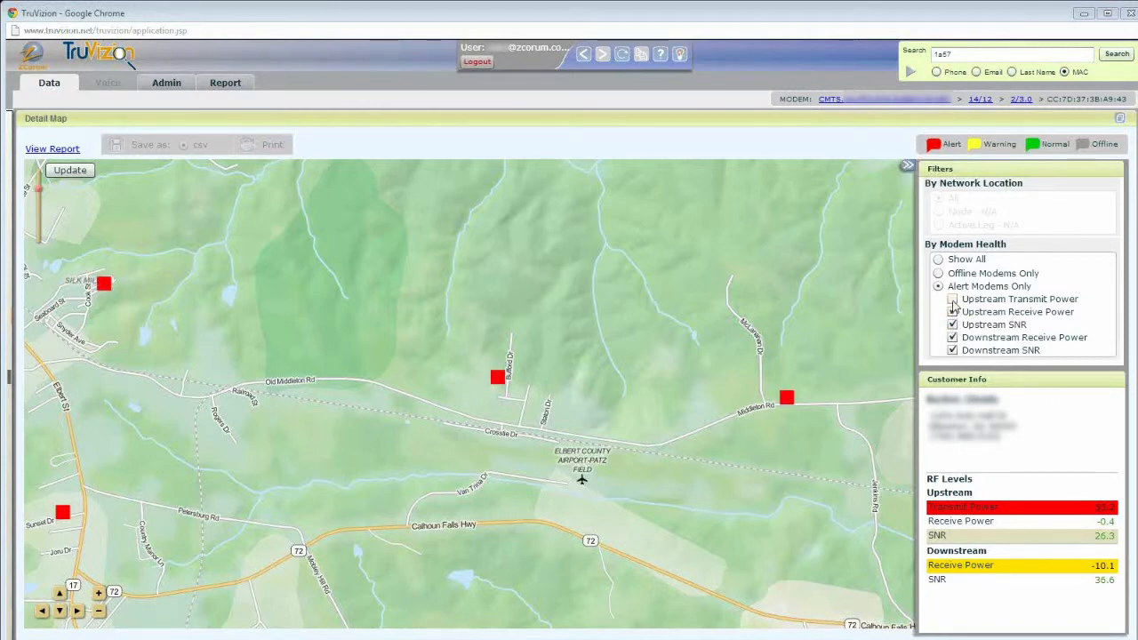
{"action": "left_click", "coordinate": [953, 299]}
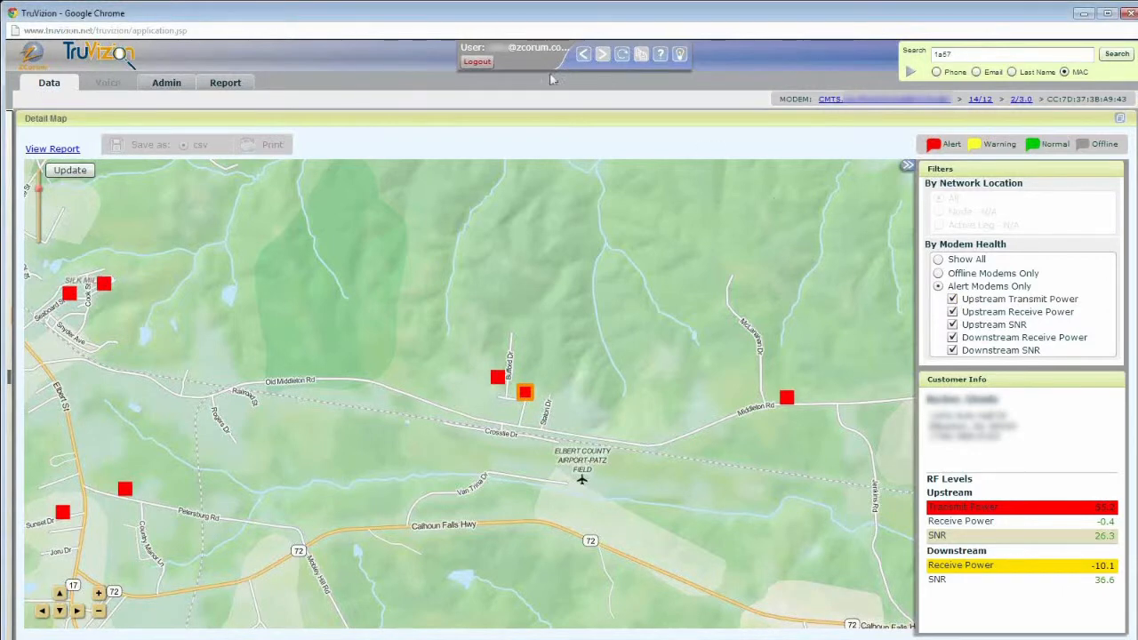
{"action": "left_click", "coordinate": [583, 53]}
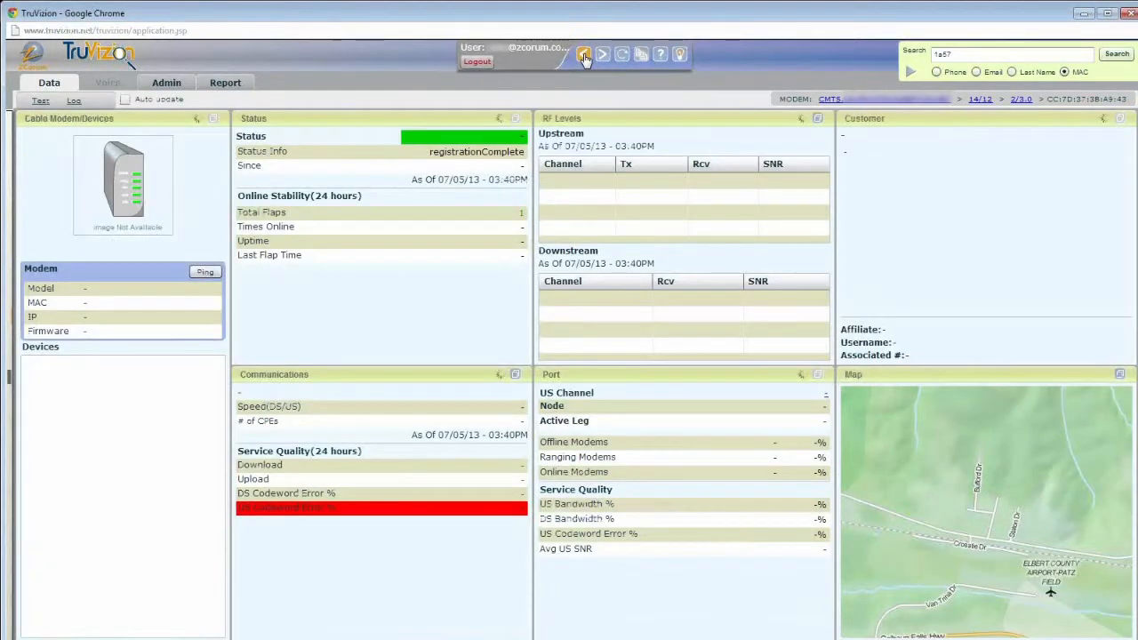